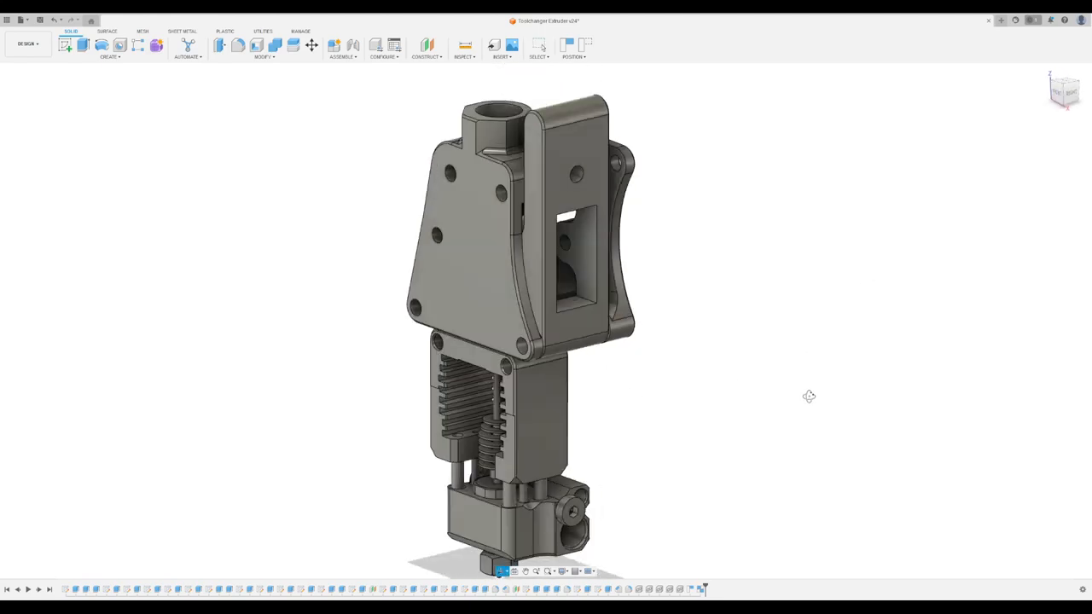
# - Orbit the view to face the hotend after hiding the extruder body
pyautogui.moveTo(808, 395); pyautogui.dragTo(879, 336)
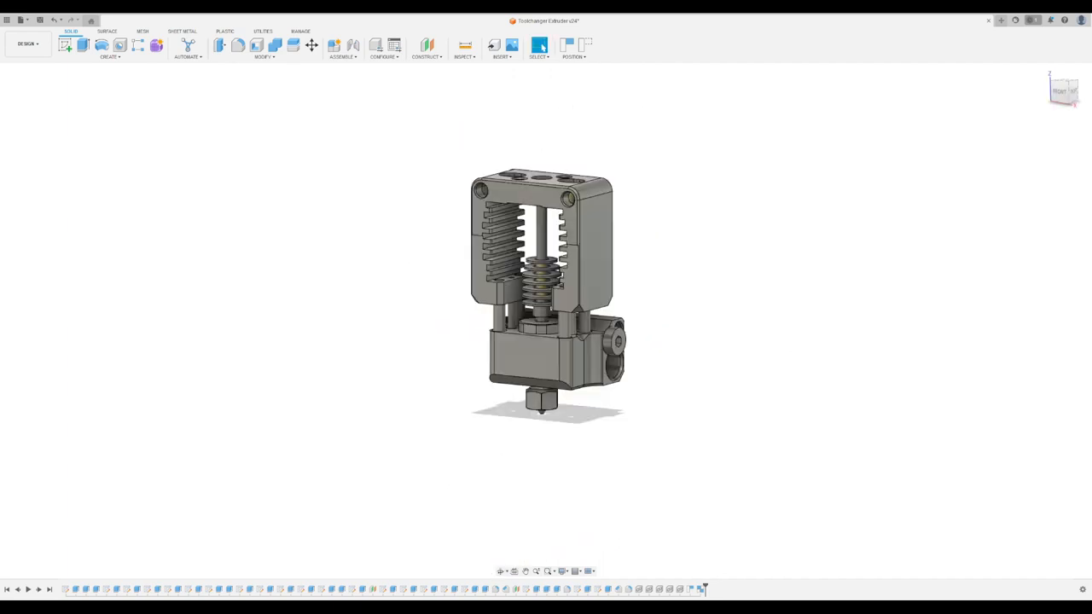
# - Orbit to look down on the hotend top, then rotate to face its front
pyautogui.moveTo(546, 290); pyautogui.dragTo(668, 250)
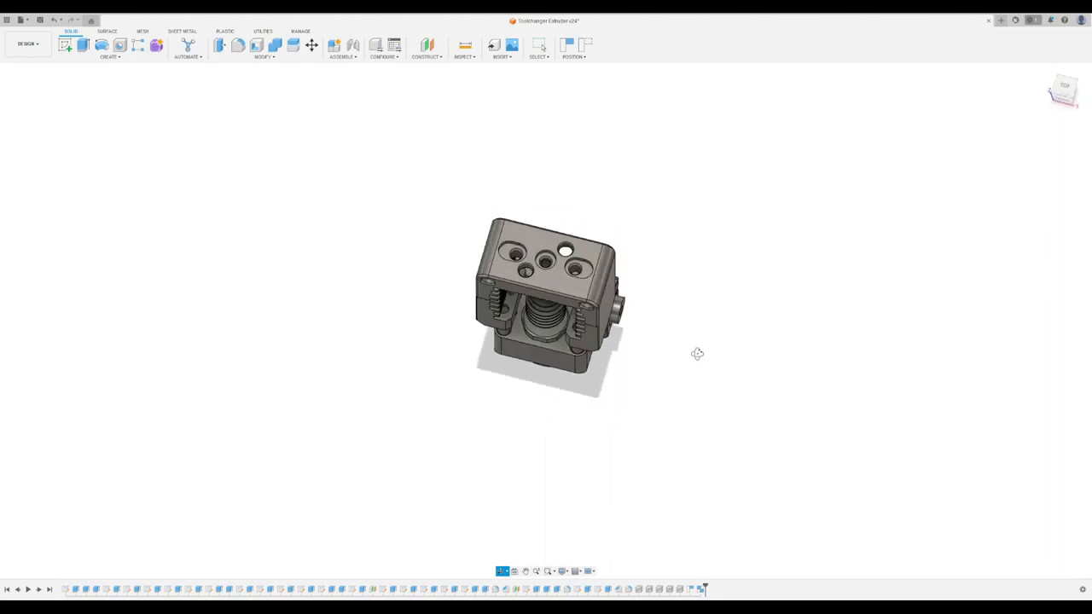
pyautogui.moveTo(697, 354); pyautogui.dragTo(706, 310)
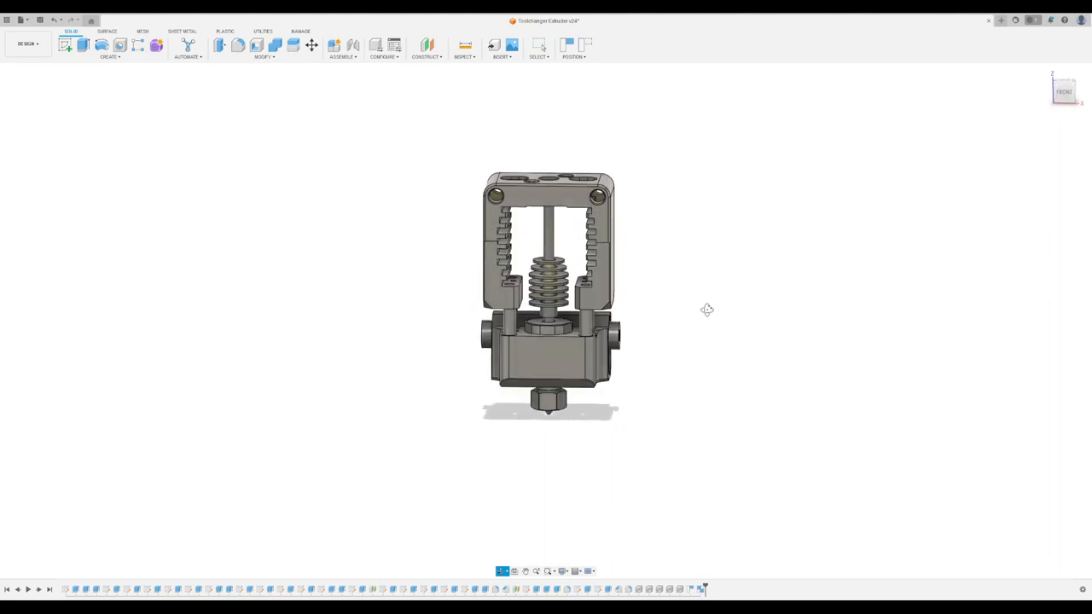
pyautogui.moveTo(708, 310); pyautogui.dragTo(692, 281)
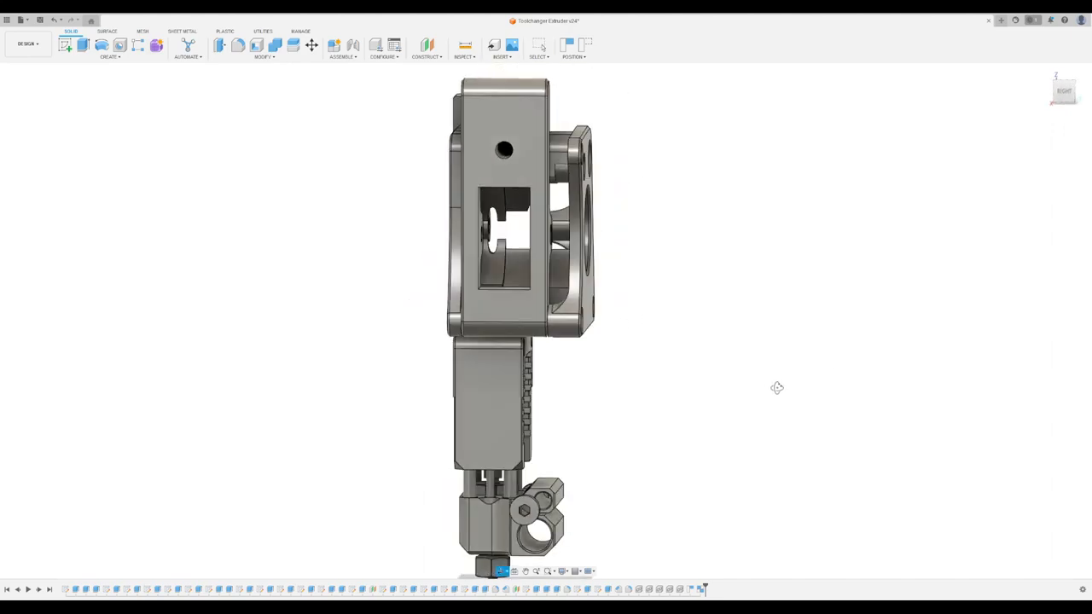
# - Orbit the assembly to inspect the blower fan housings flanking the hotend
pyautogui.moveTo(776, 387); pyautogui.dragTo(878, 336)
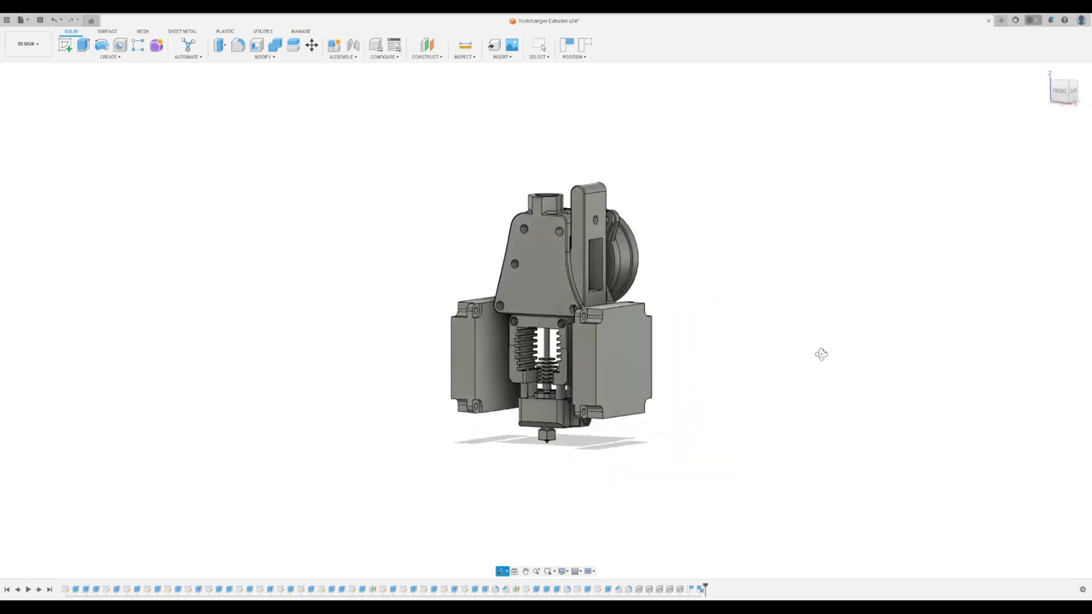
pyautogui.moveTo(822, 354); pyautogui.dragTo(824, 339)
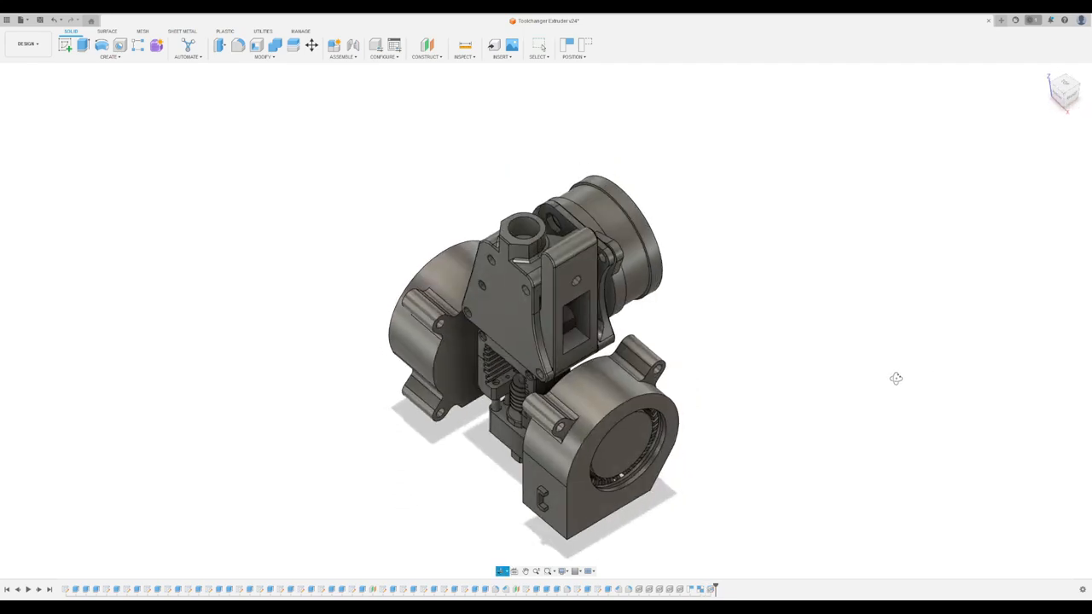
pyautogui.moveTo(896, 378); pyautogui.dragTo(965, 352)
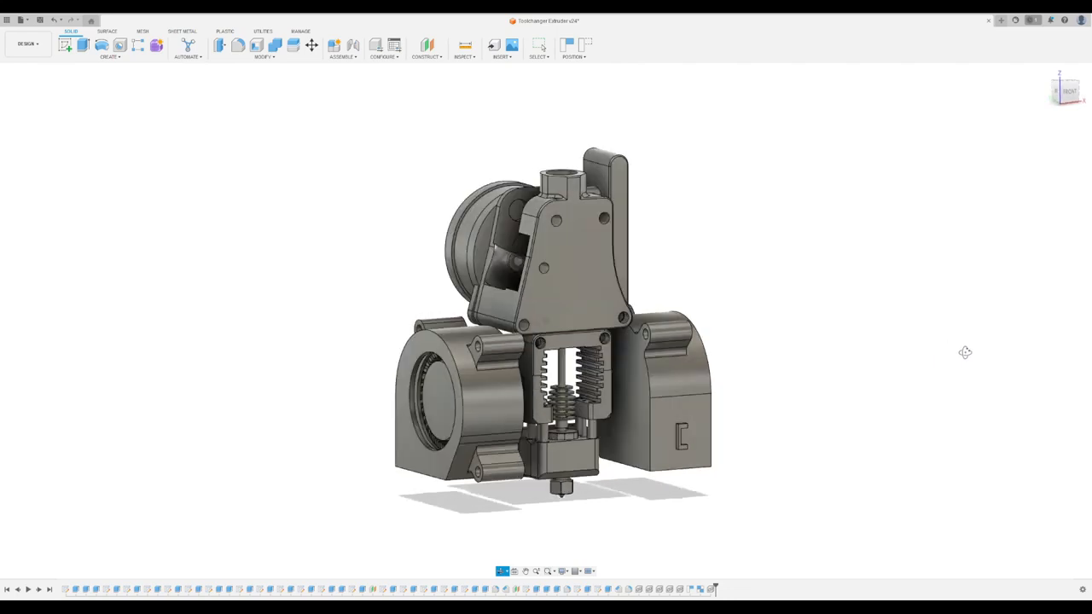
pyautogui.moveTo(965, 351); pyautogui.dragTo(922, 294)
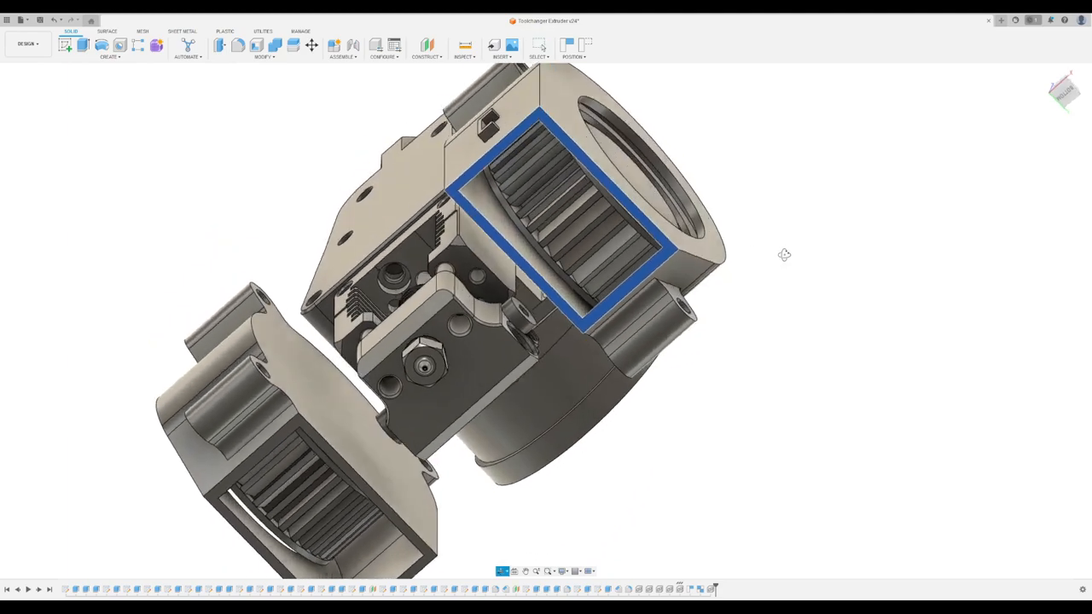
# - Orbit to view the fan shroud openings from below the hotend front
pyautogui.moveTo(784, 254); pyautogui.dragTo(805, 267)
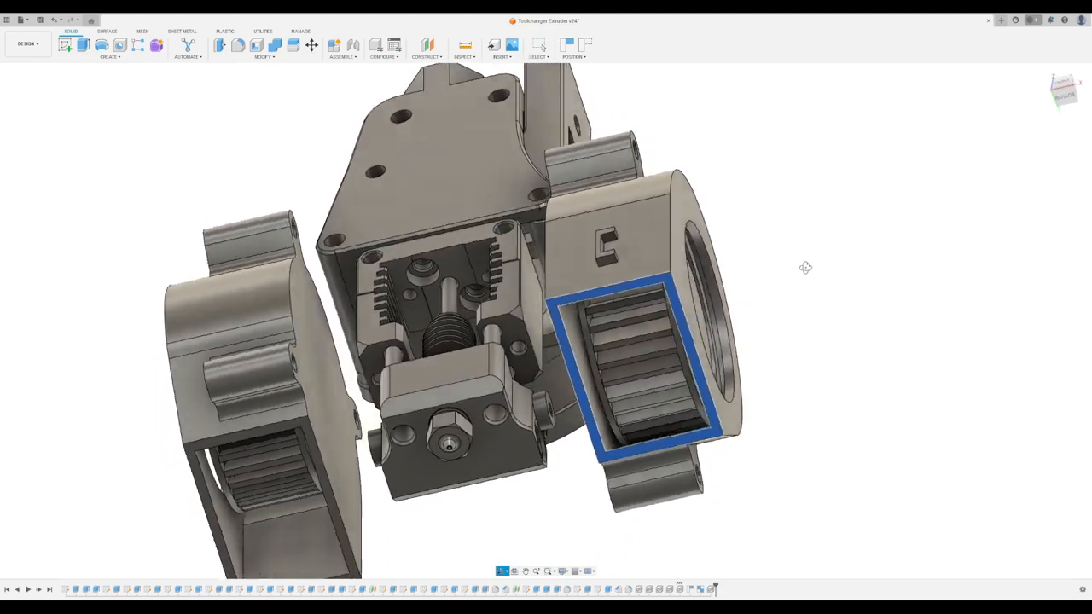
pyautogui.moveTo(805, 267); pyautogui.dragTo(806, 287)
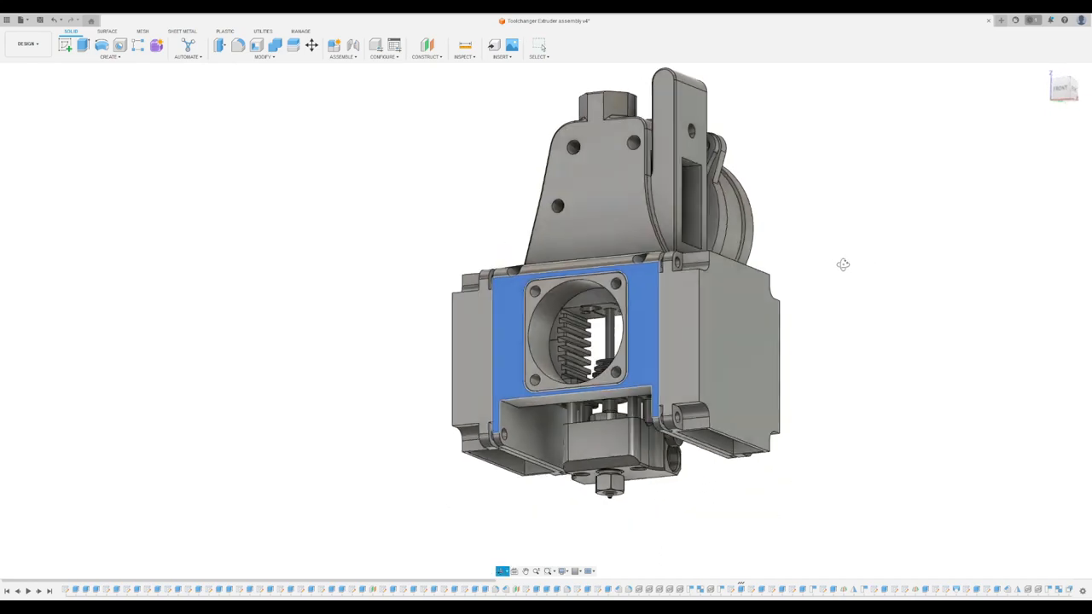
# - Orbit around to the back of the printhead to see the mounted CAN board
pyautogui.moveTo(842, 264); pyautogui.dragTo(848, 276)
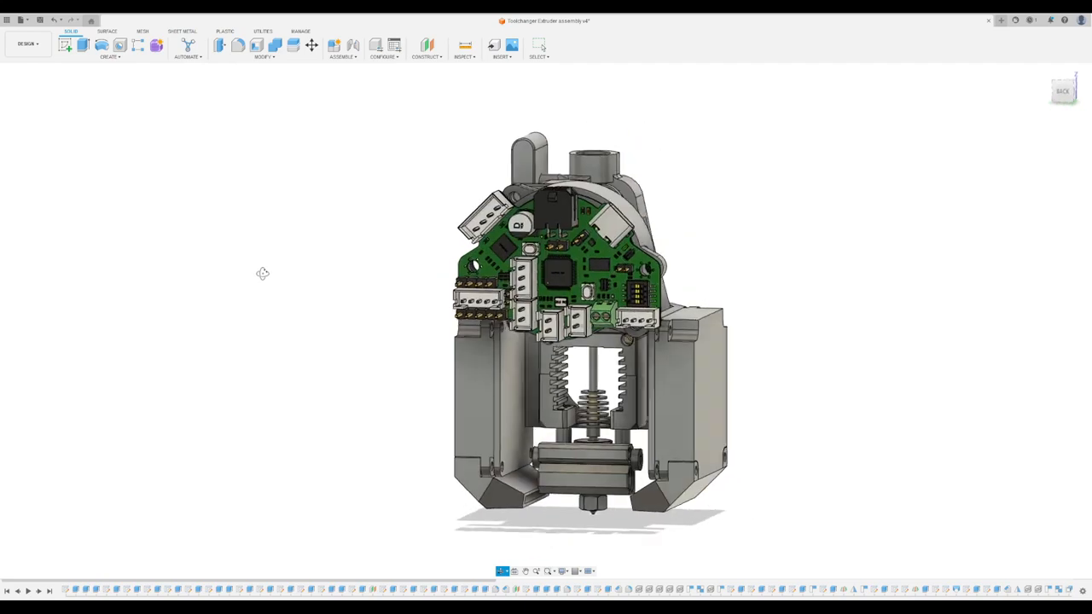
pyautogui.moveTo(263, 272); pyautogui.dragTo(327, 268)
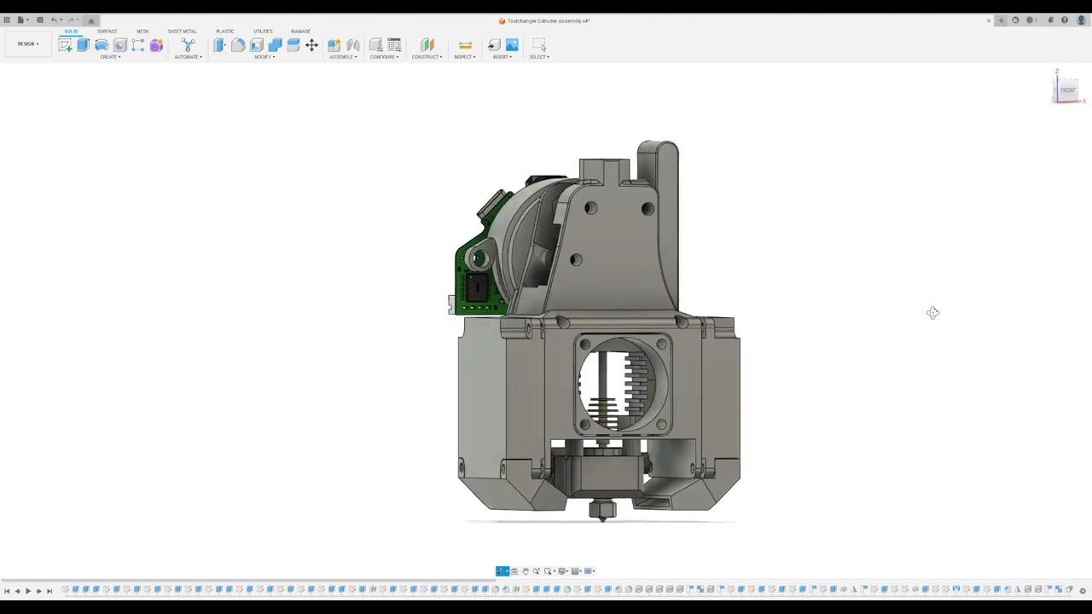
pyautogui.moveTo(932, 312); pyautogui.dragTo(922, 287)
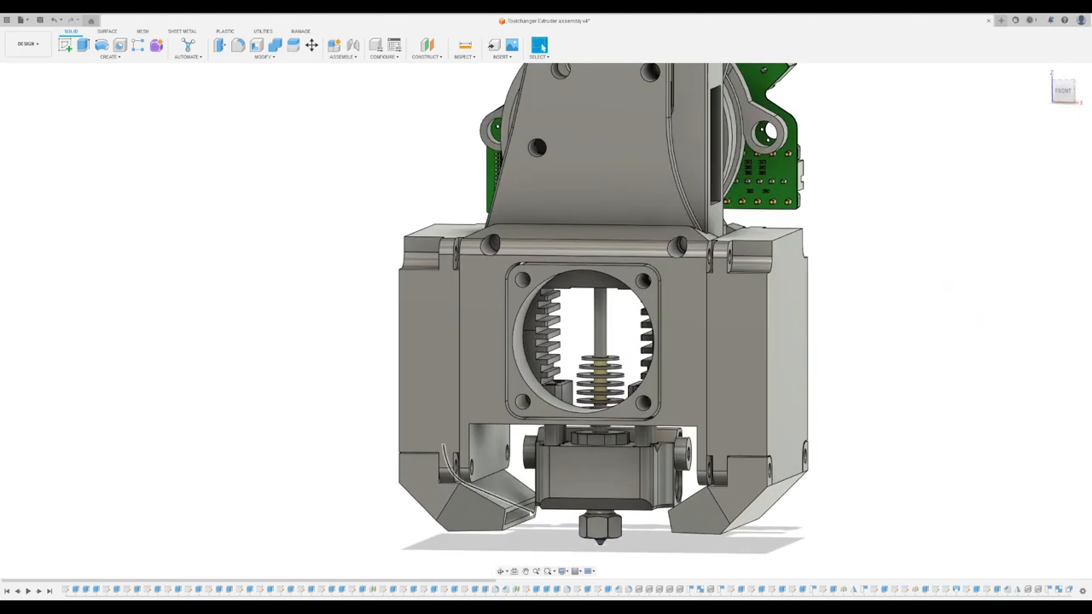
pyautogui.click(474, 473)
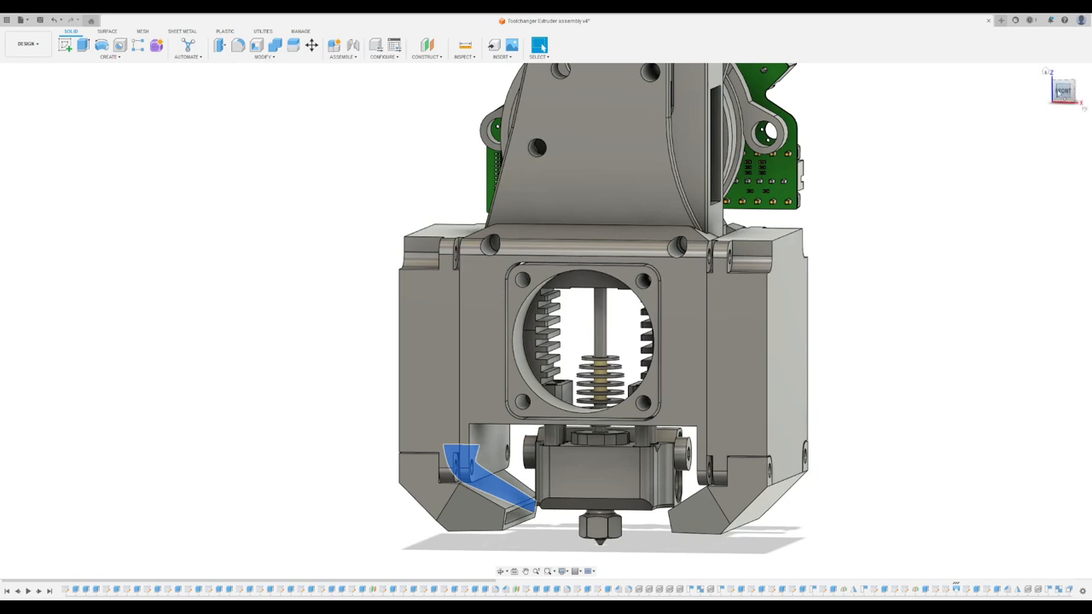